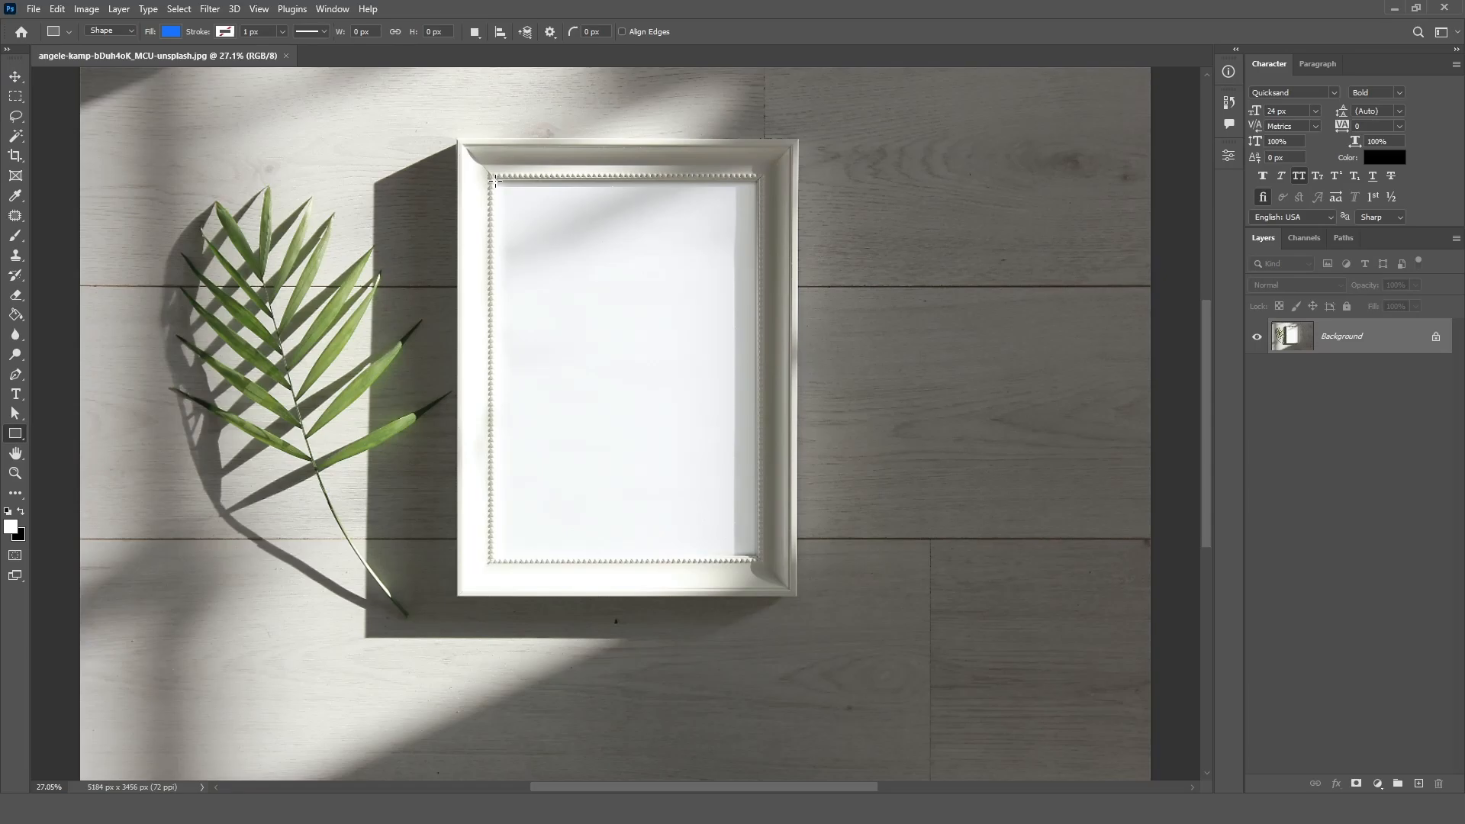
# - Draw a rectangle exactly covering the frame's white inner opening
pyautogui.moveTo(494, 180); pyautogui.dragTo(756, 558)
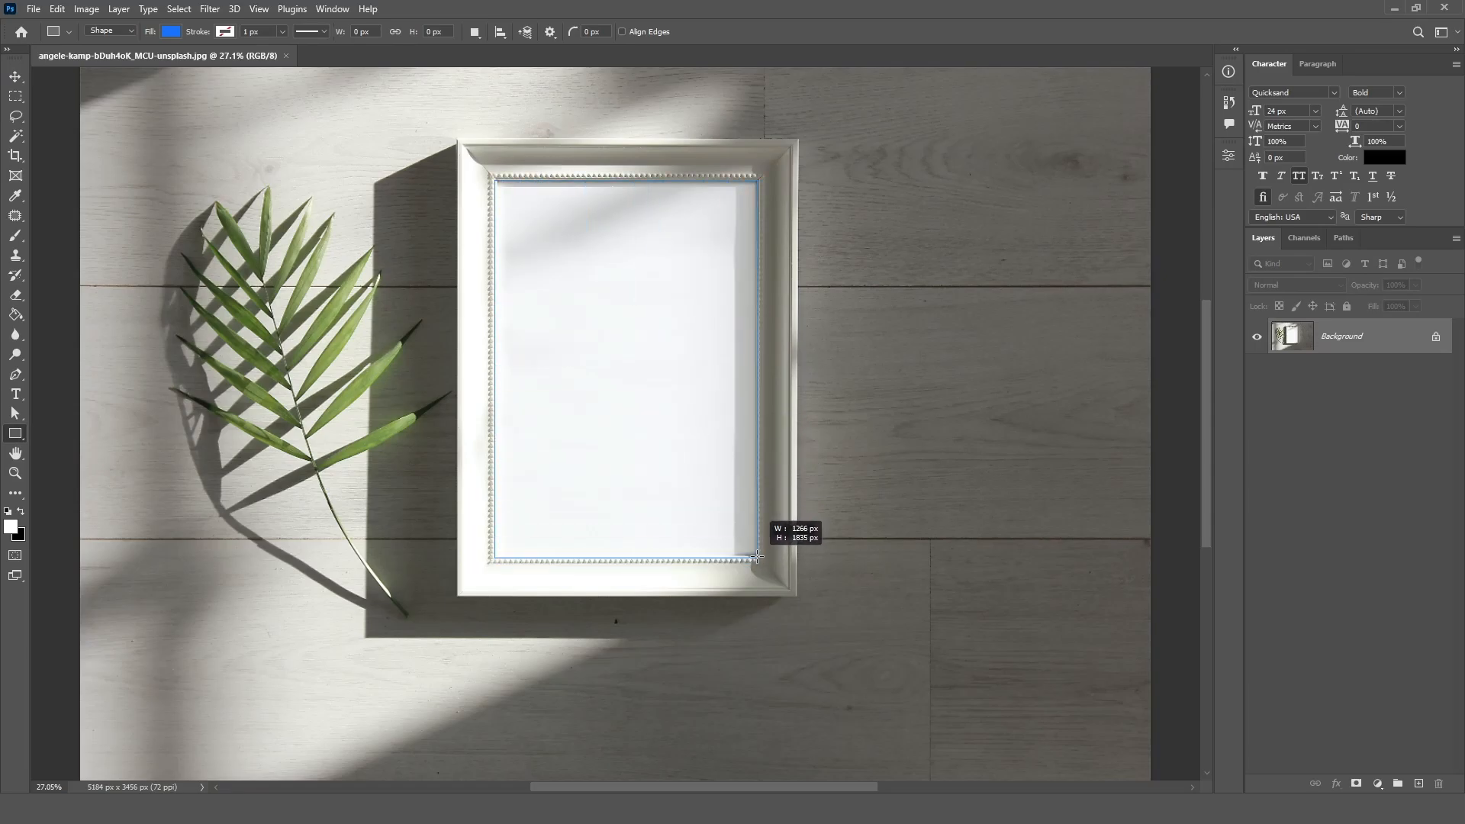
pyautogui.moveTo(495, 177); pyautogui.dragTo(757, 555)
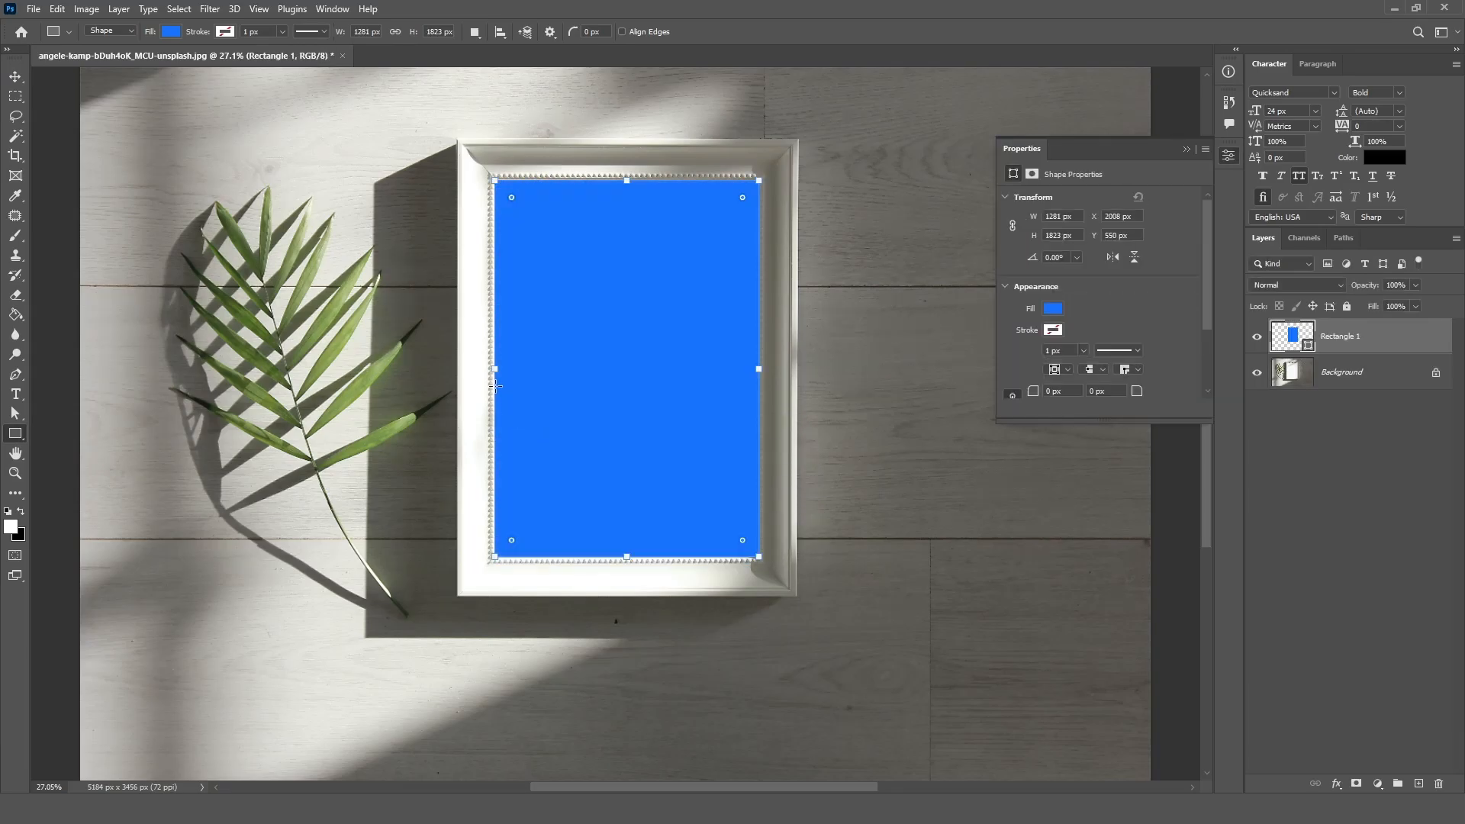
pyautogui.moveTo(494, 368); pyautogui.dragTo(500, 368)
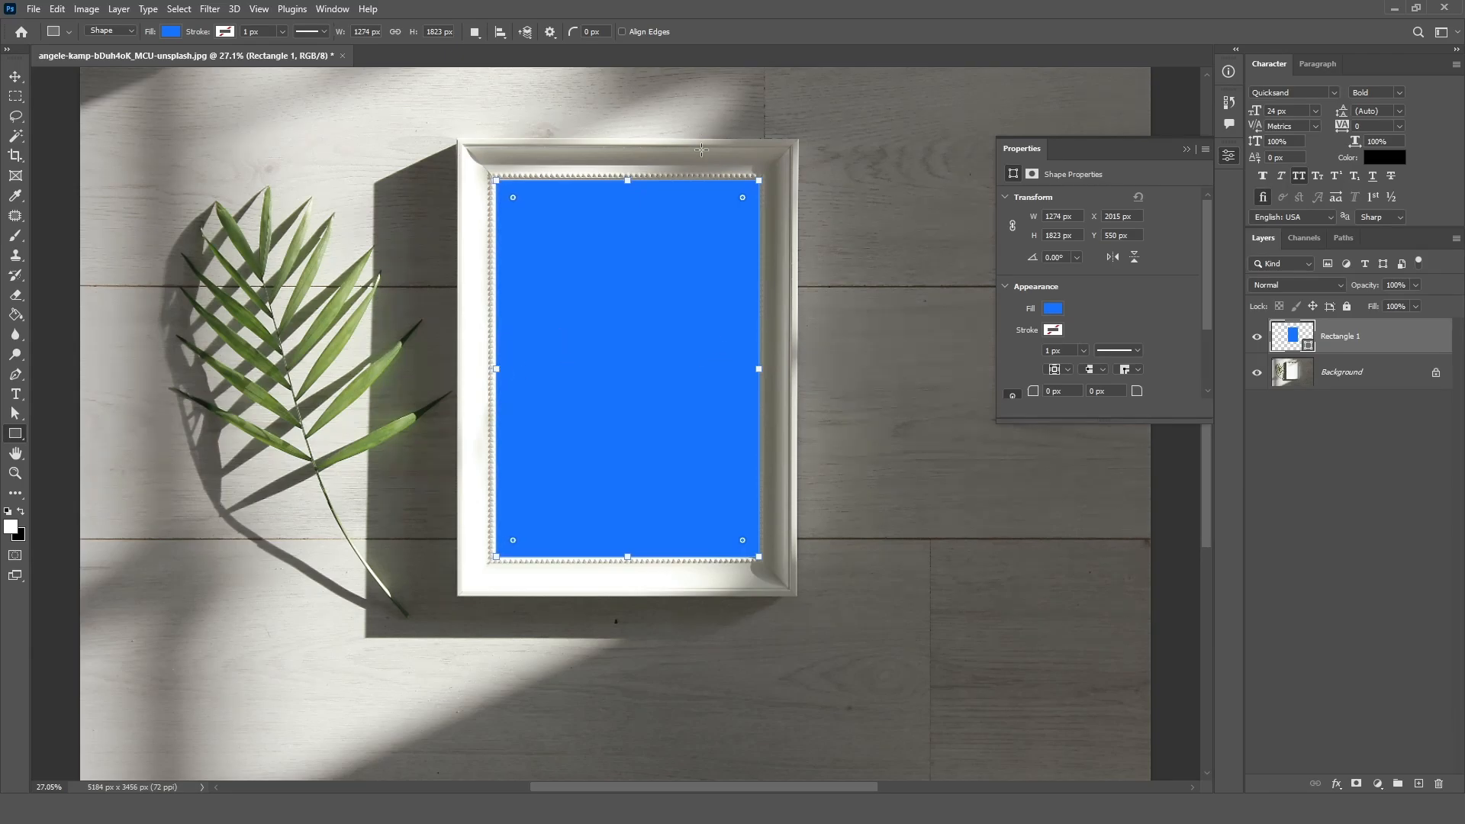
# - Make the rectangle layer a smart object blended as Multiply so shadows show through
pyautogui.click(12, 78)
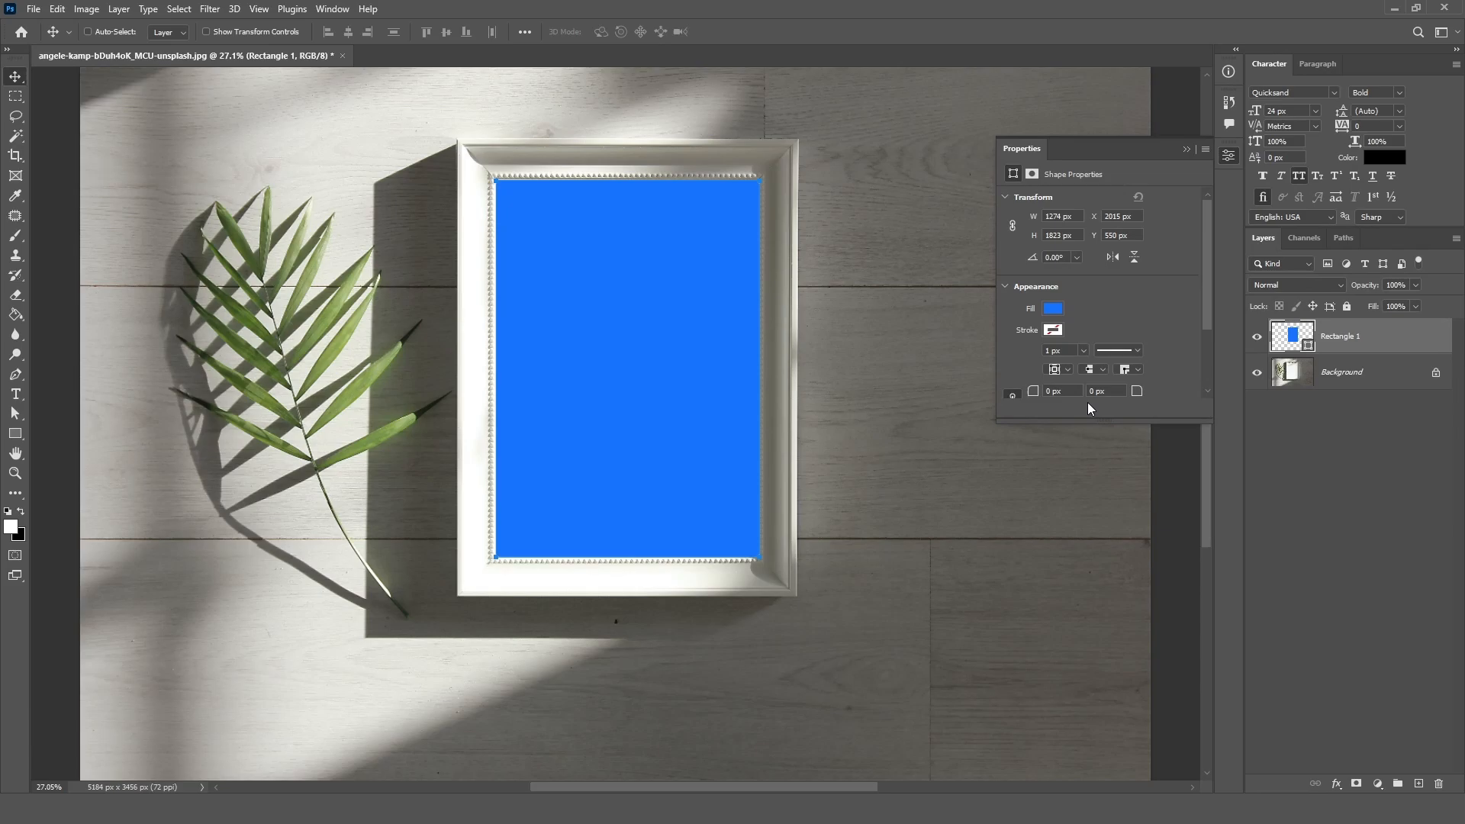
pyautogui.rightClick(1355, 336)
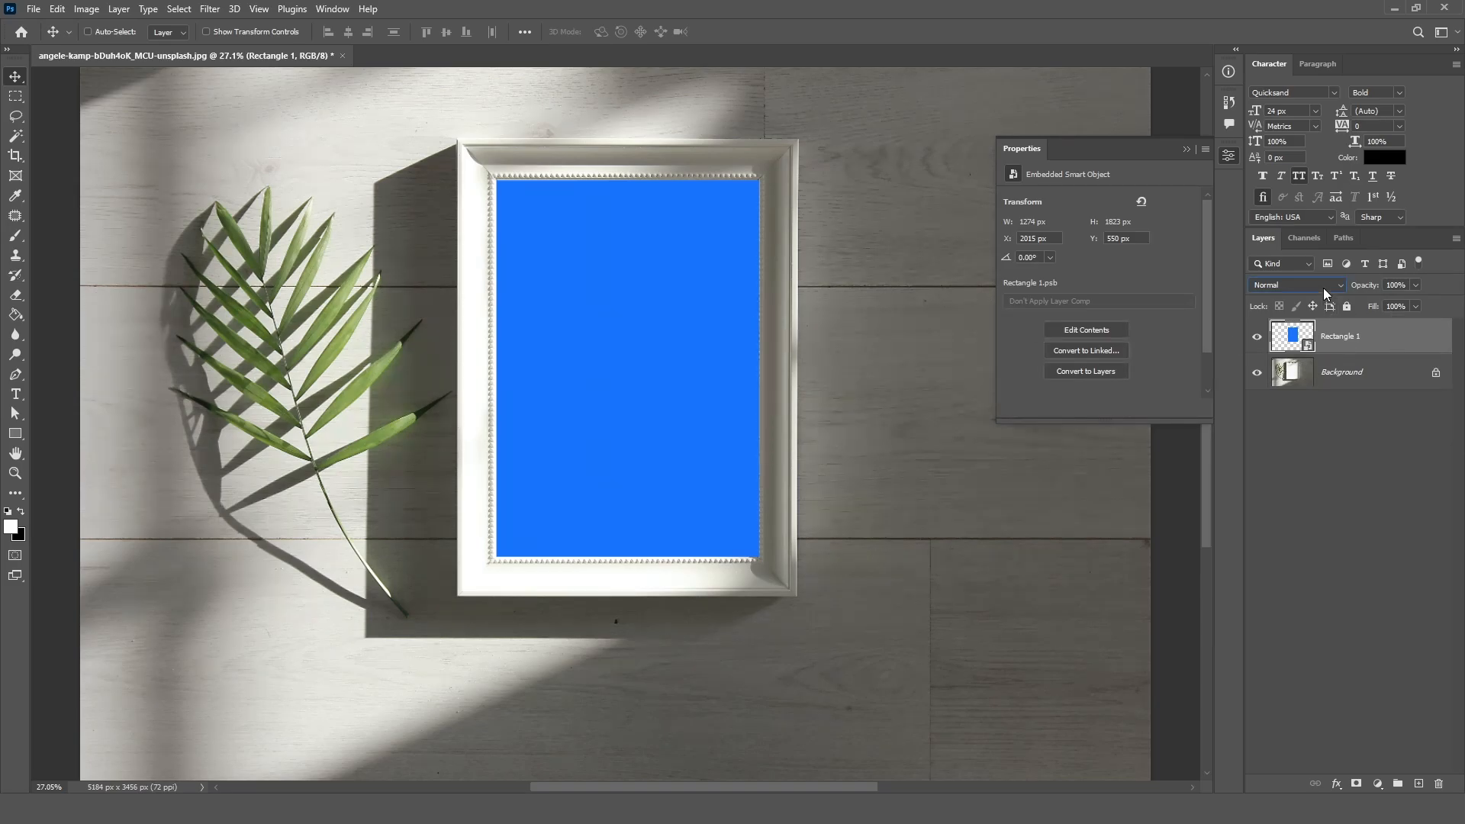
pyautogui.click(1297, 284)
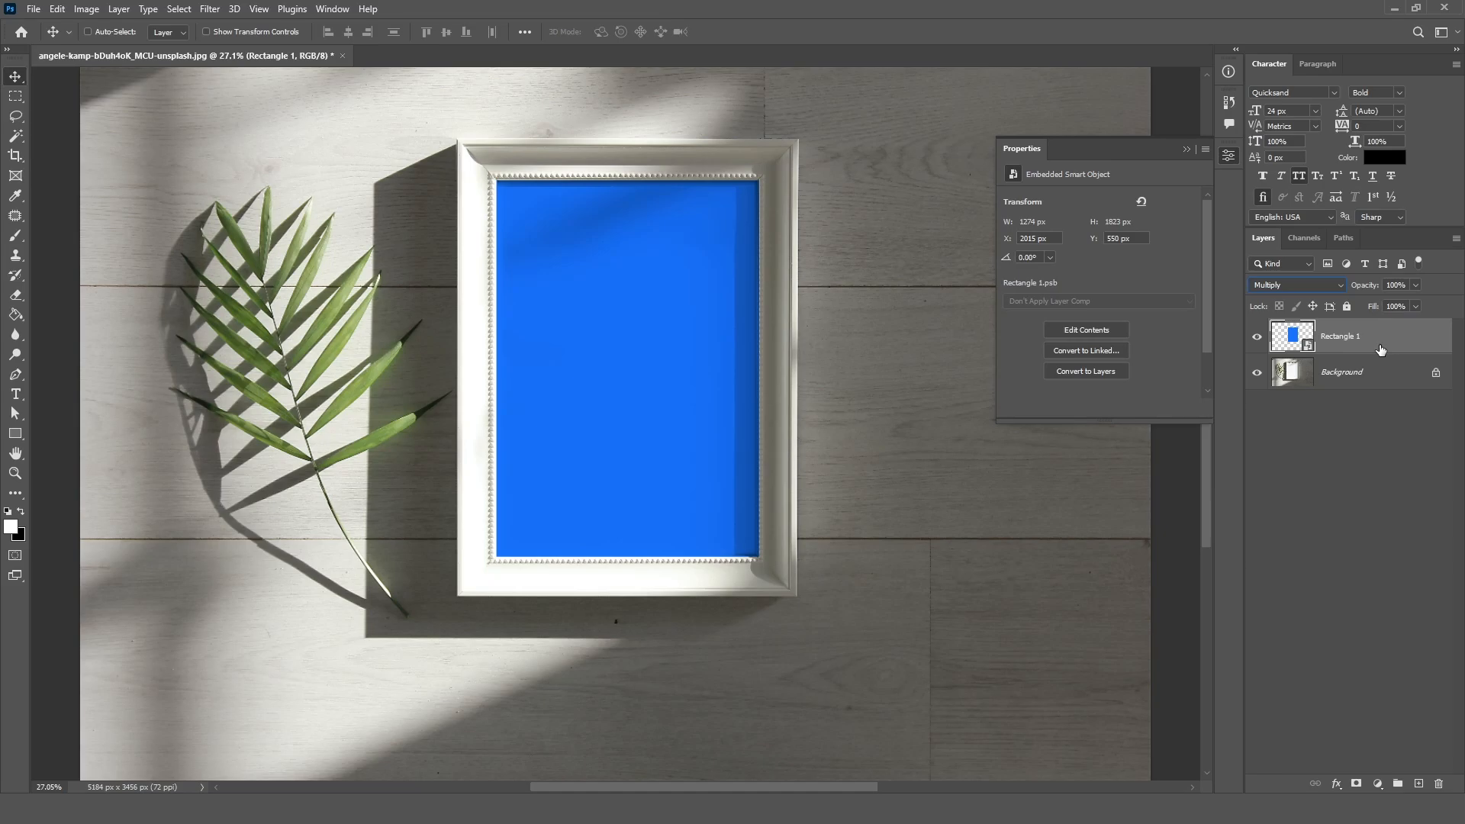
# - Place the UXTube design in the smart object scaled to full height, save, and return to the mockup
pyautogui.doubleClick(1300, 336)
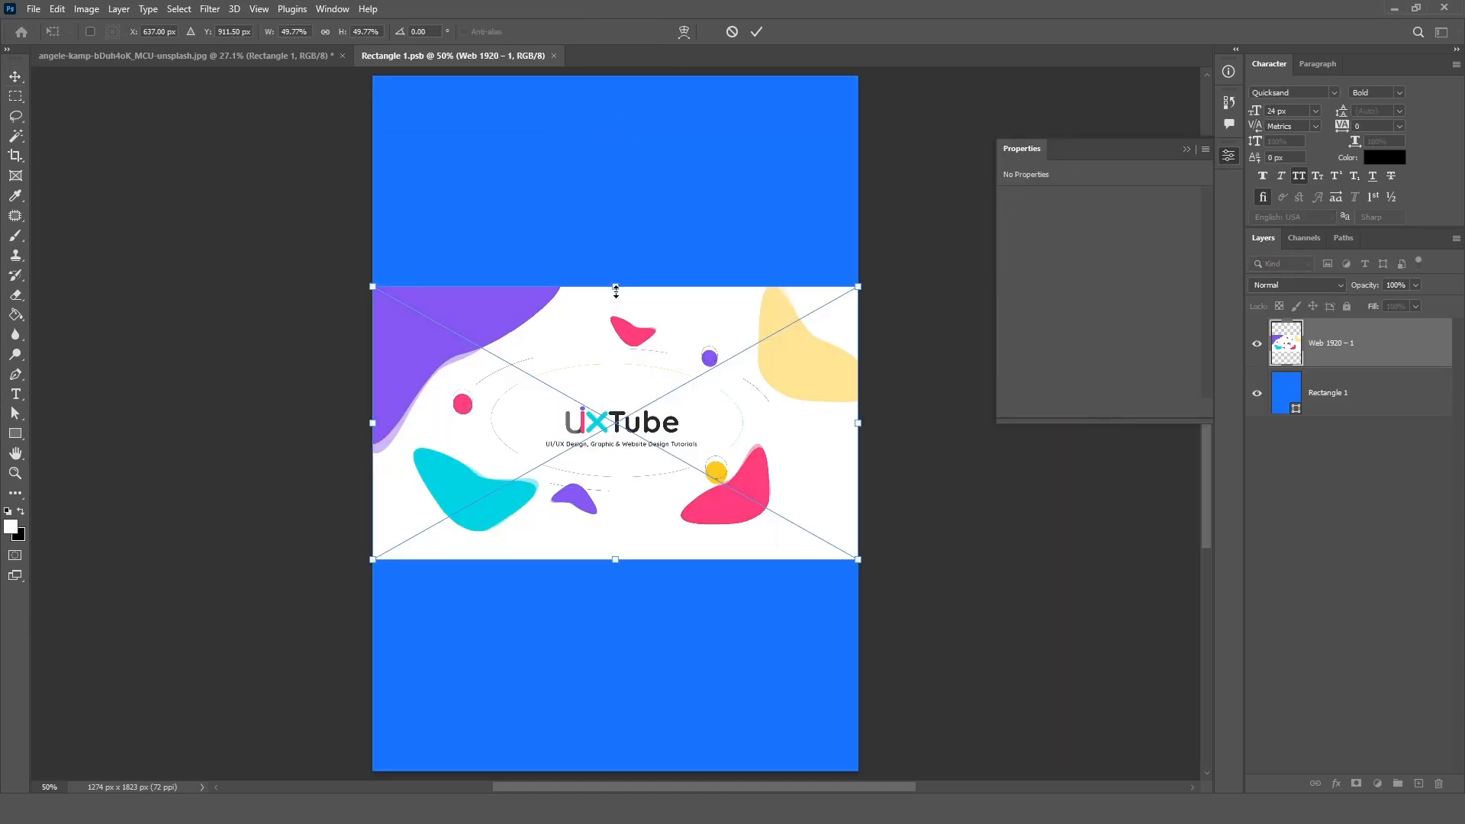
pyautogui.moveTo(615, 287); pyautogui.dragTo(617, 90)
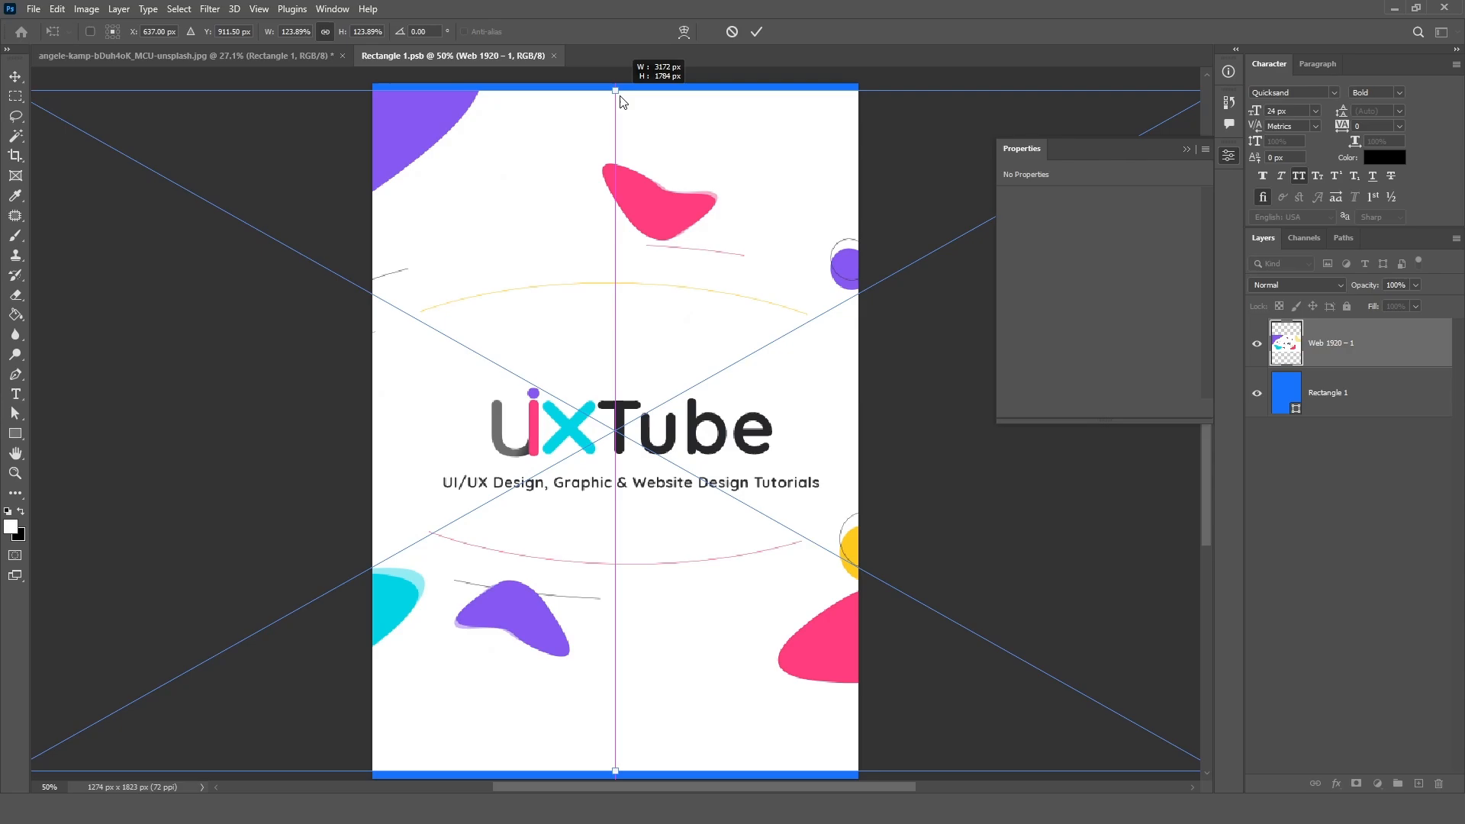
pyautogui.click(756, 30)
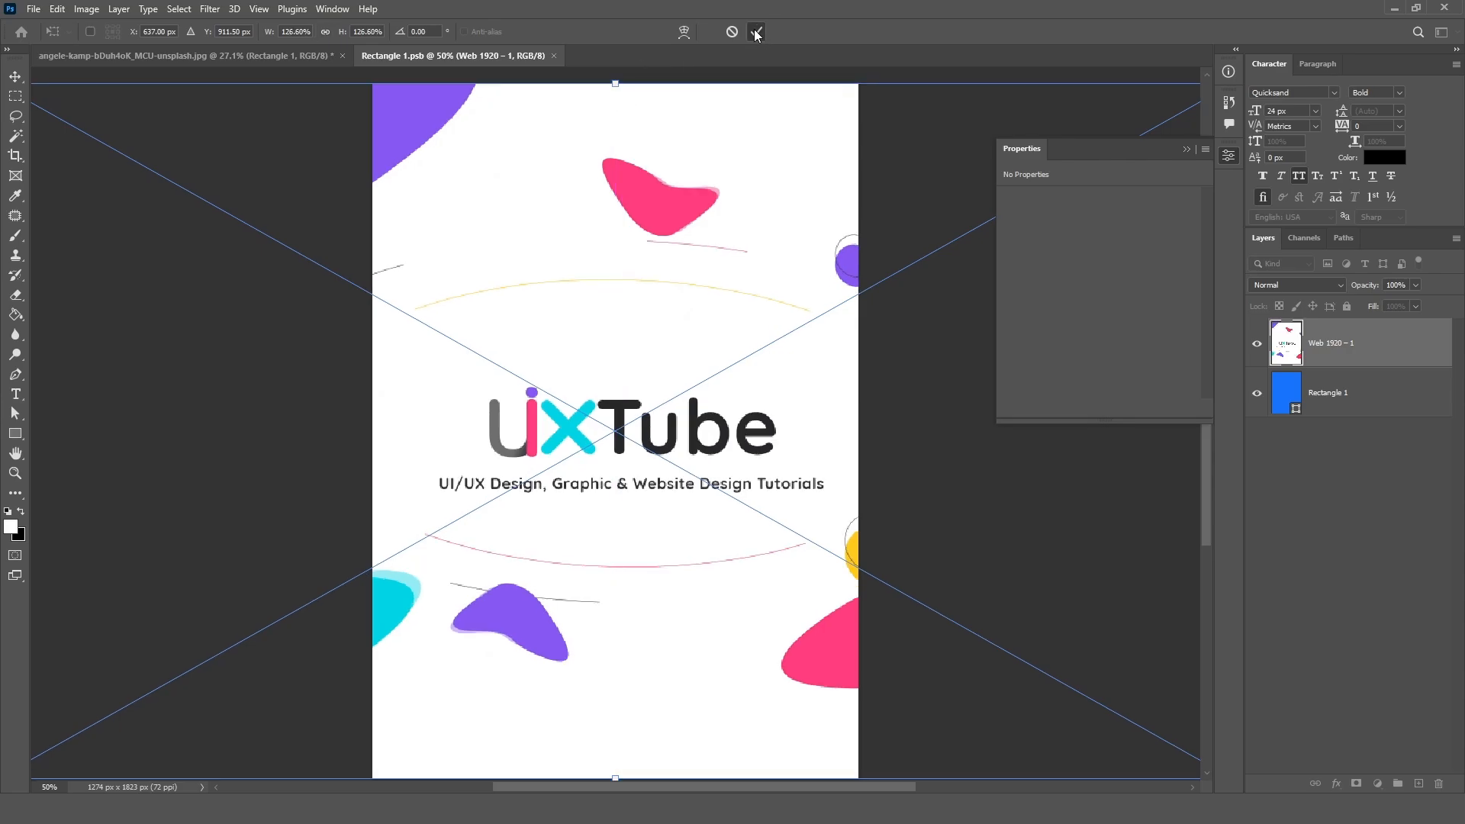
pyautogui.press('Ctrl+s')
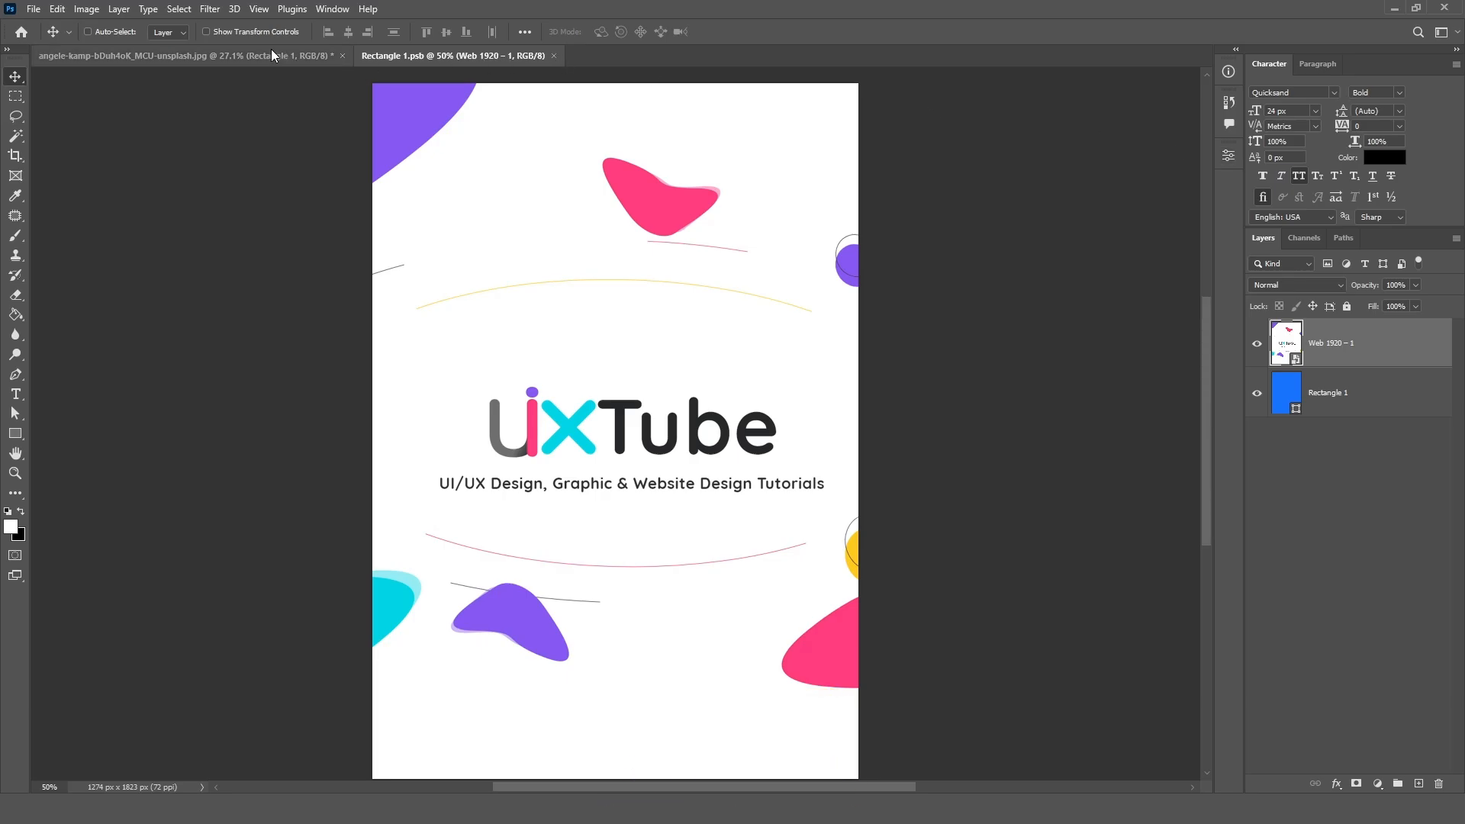
pyautogui.click(137, 55)
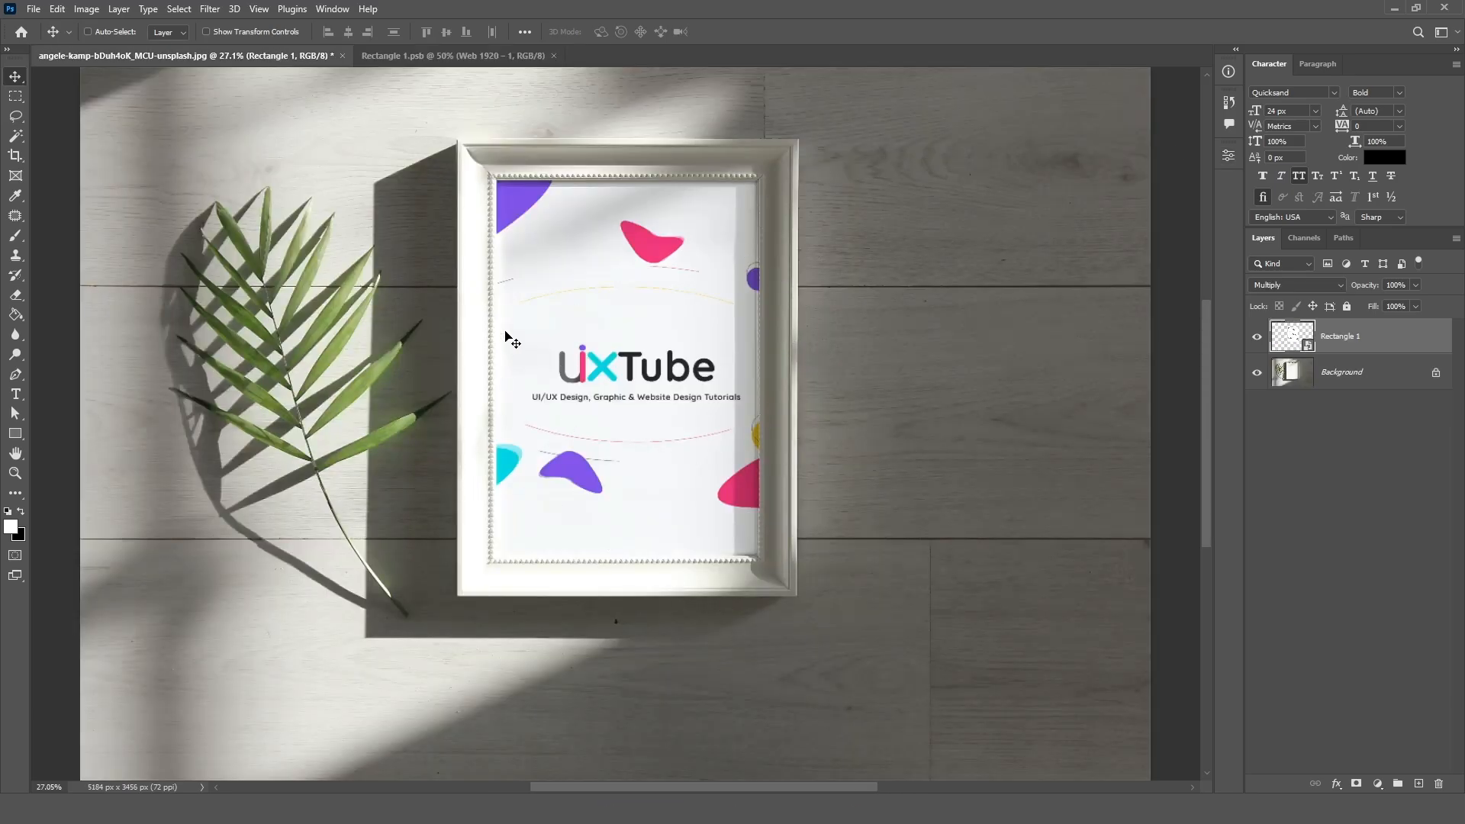
# - Clip the photo copy to the design, blend it as Overlay and make it a smart object
pyautogui.click(1363, 379)
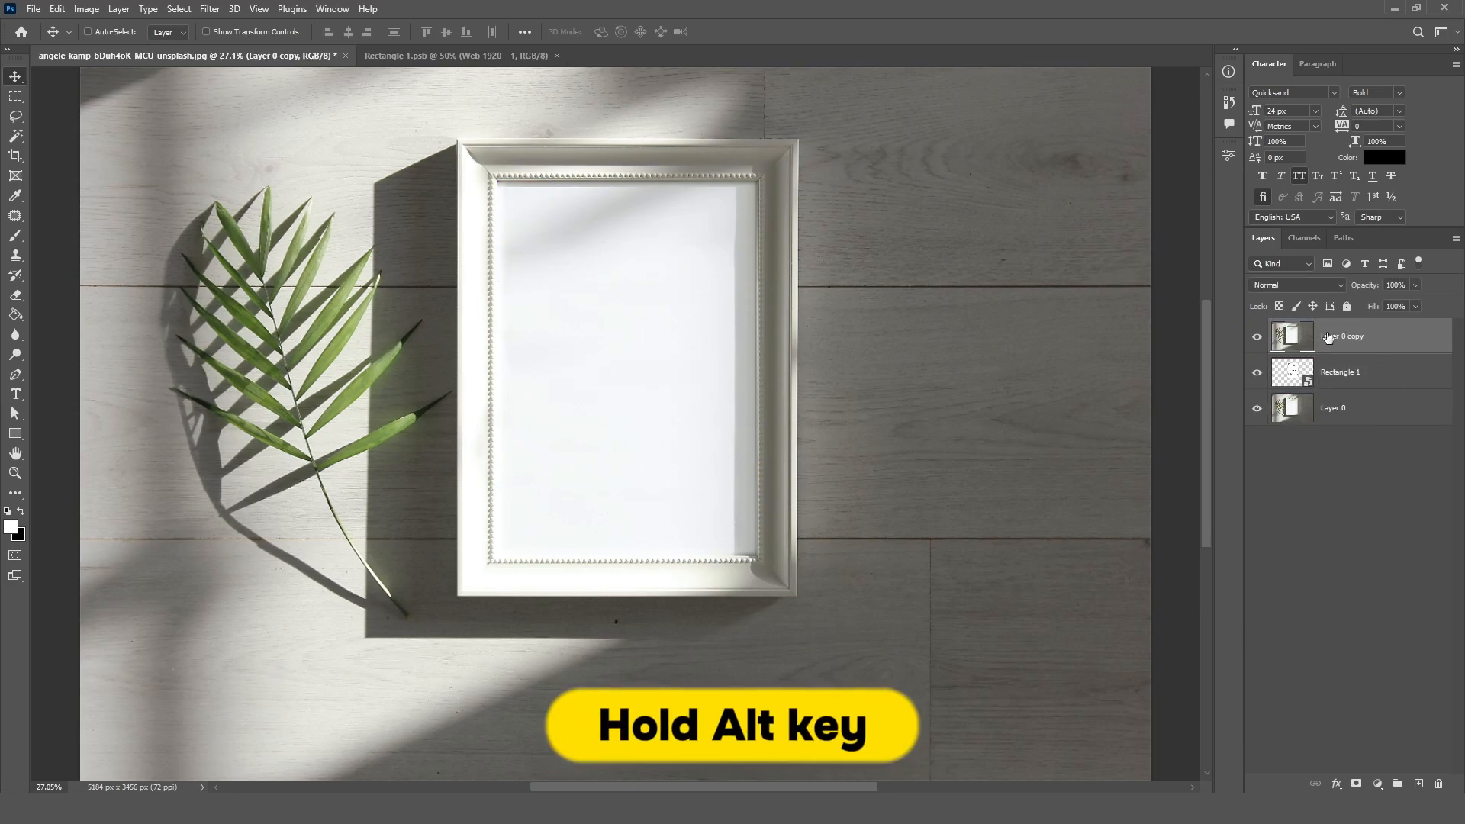
pyautogui.click(1297, 284)
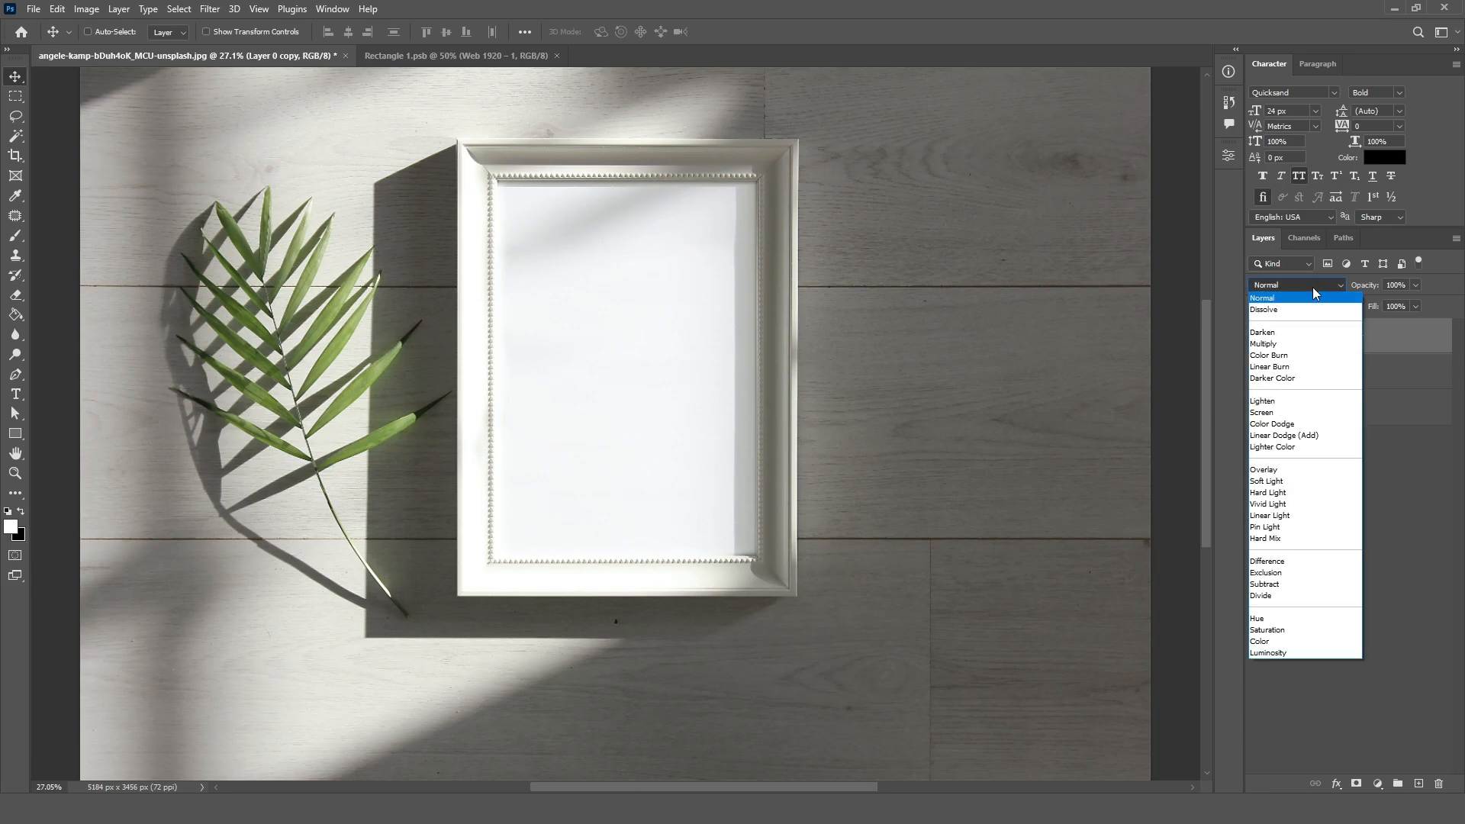
pyautogui.click(1264, 470)
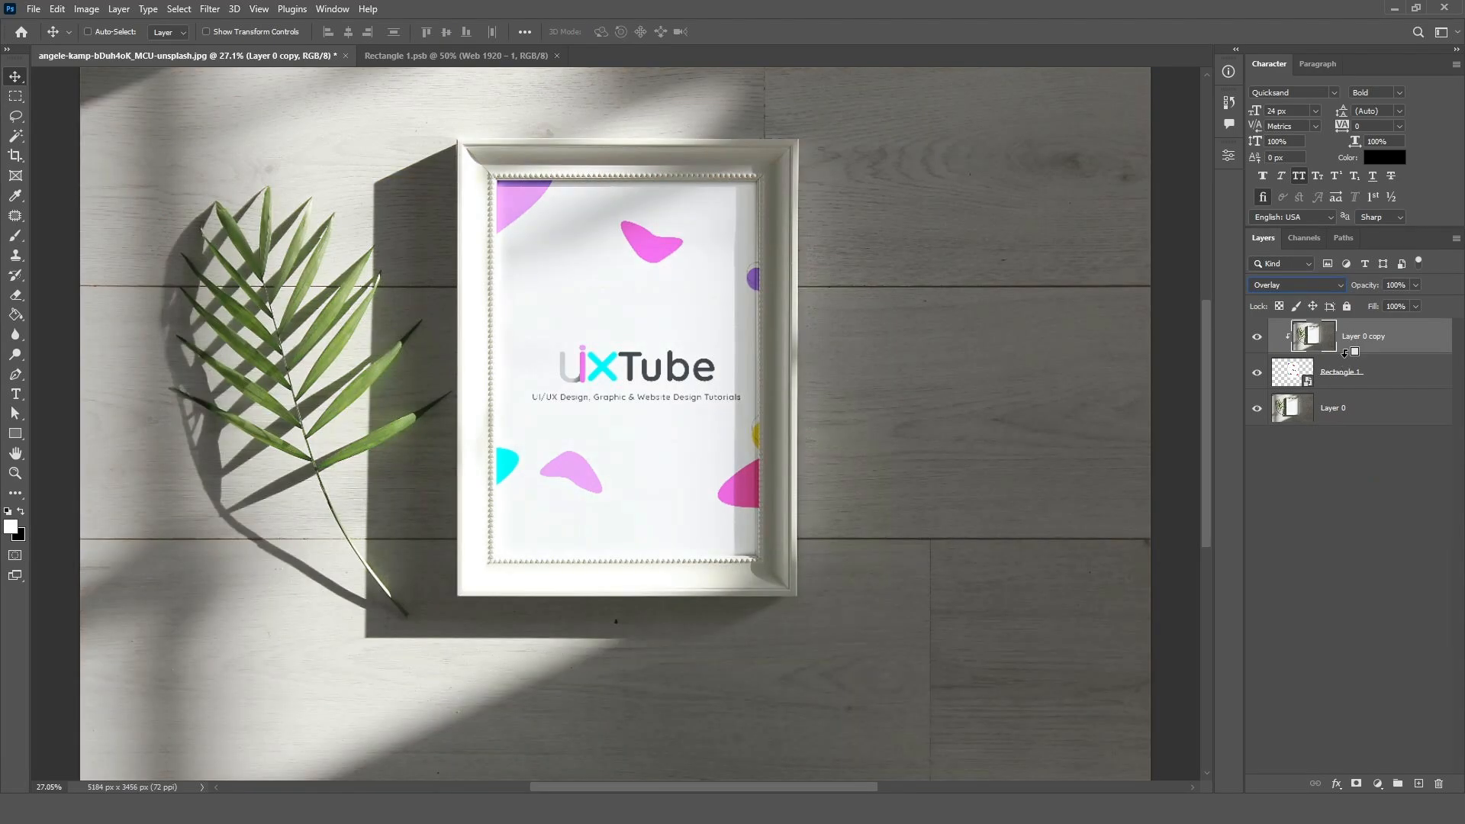
pyautogui.rightClick(1386, 336)
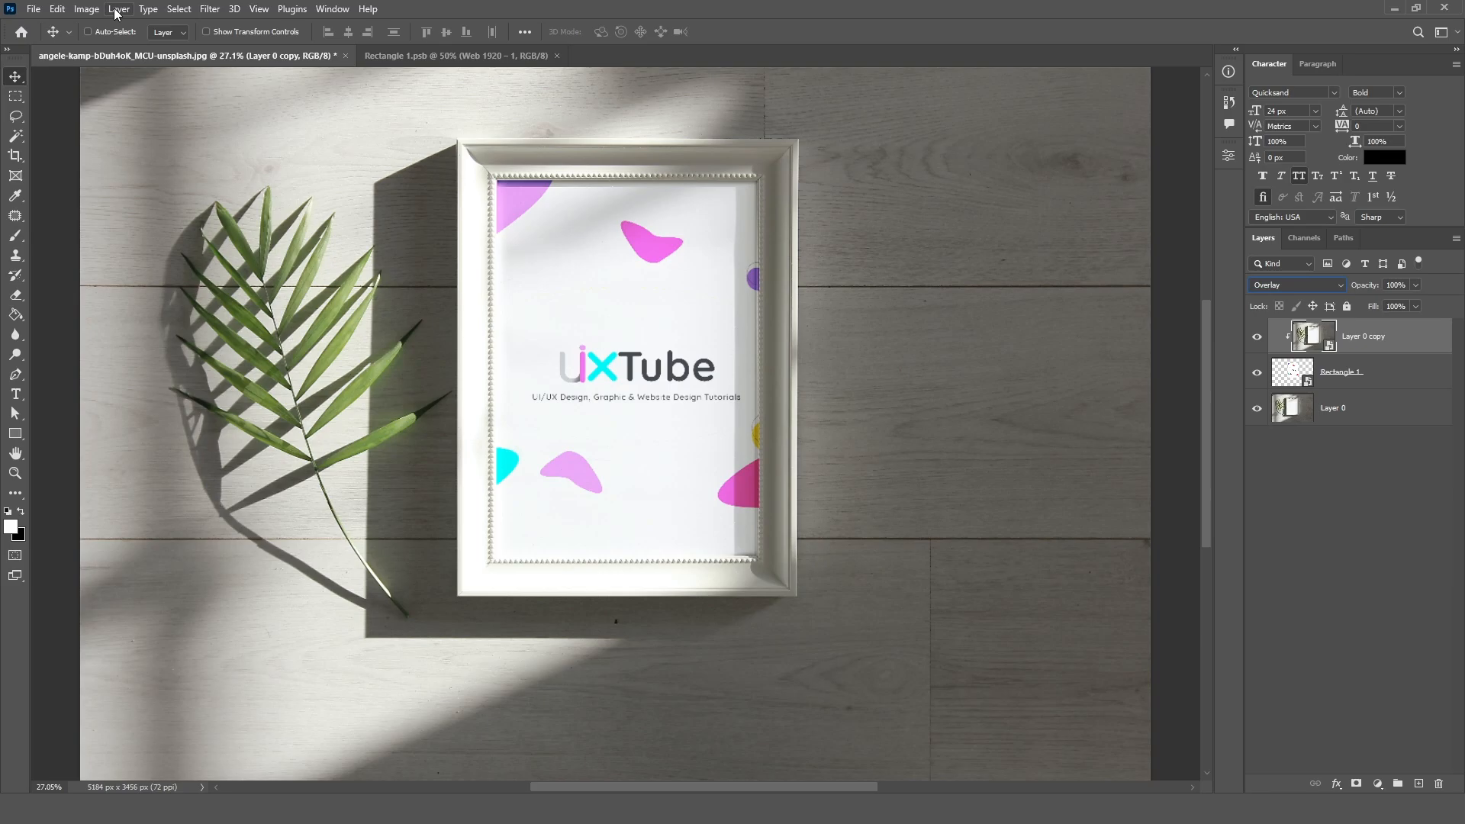
# - Apply Levels to the overlay with input black 118 and output white 158
pyautogui.click(85, 9)
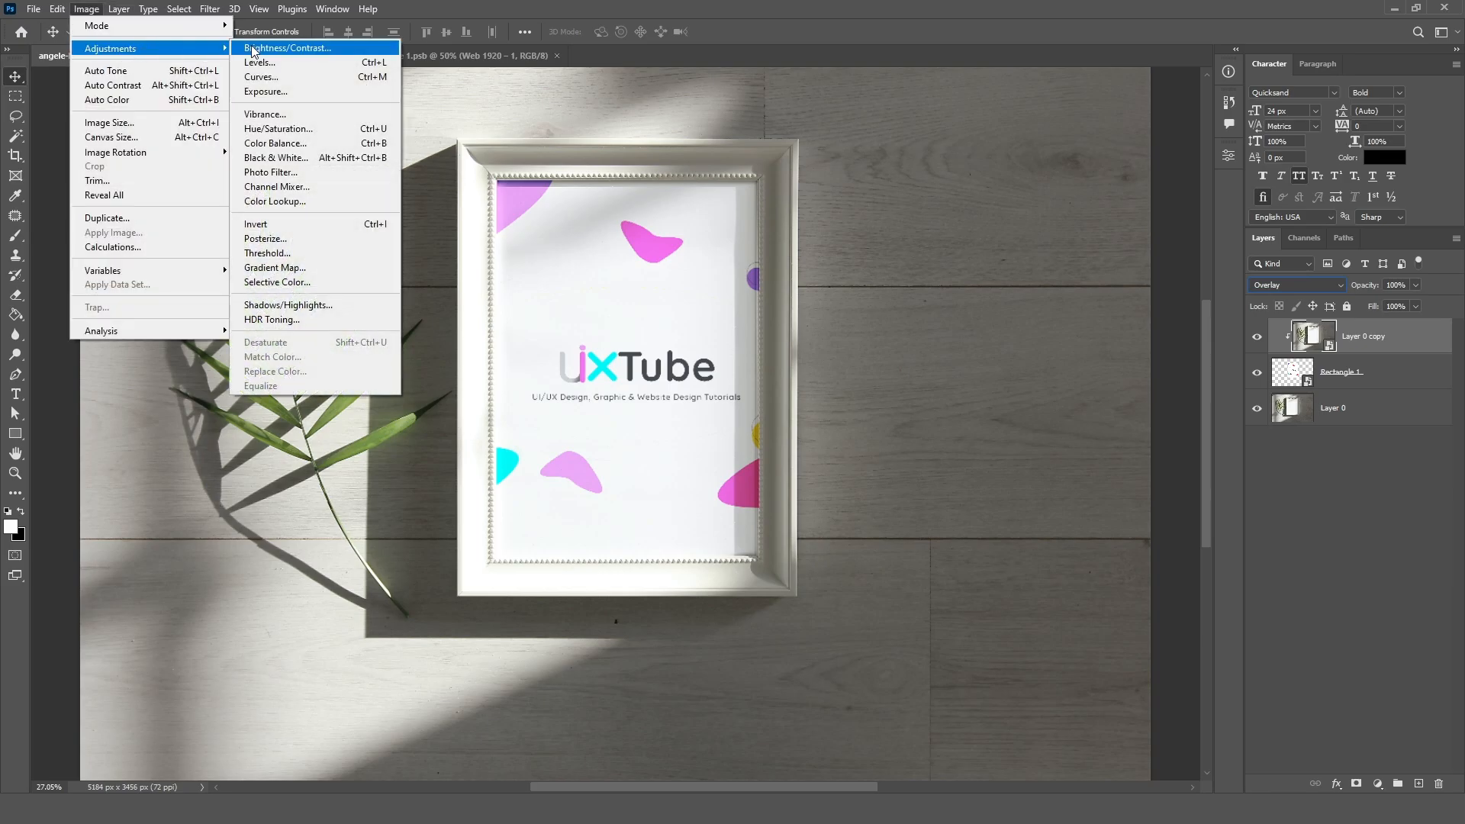
pyautogui.click(261, 61)
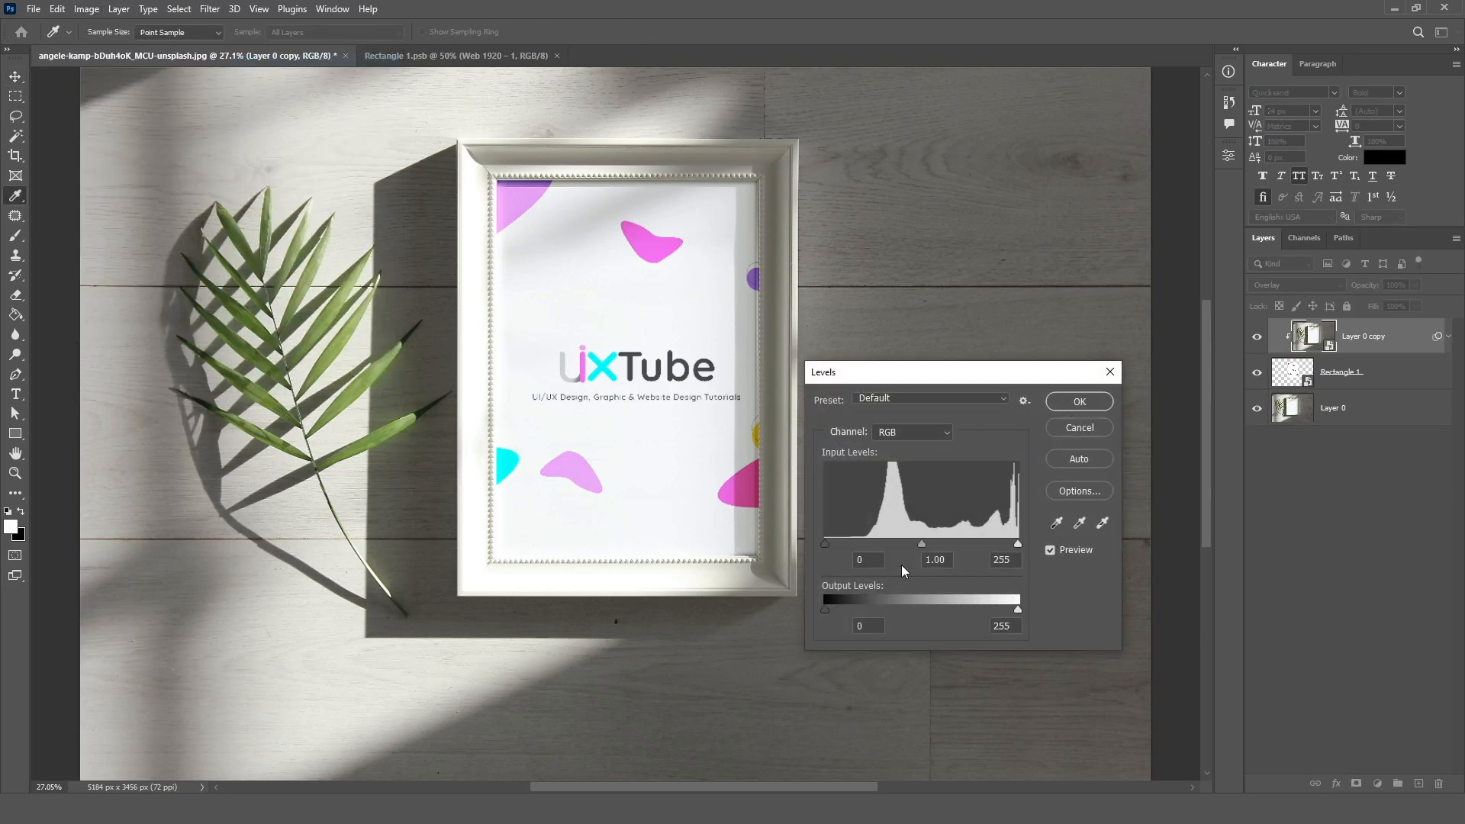
pyautogui.moveTo(825, 543); pyautogui.dragTo(875, 543)
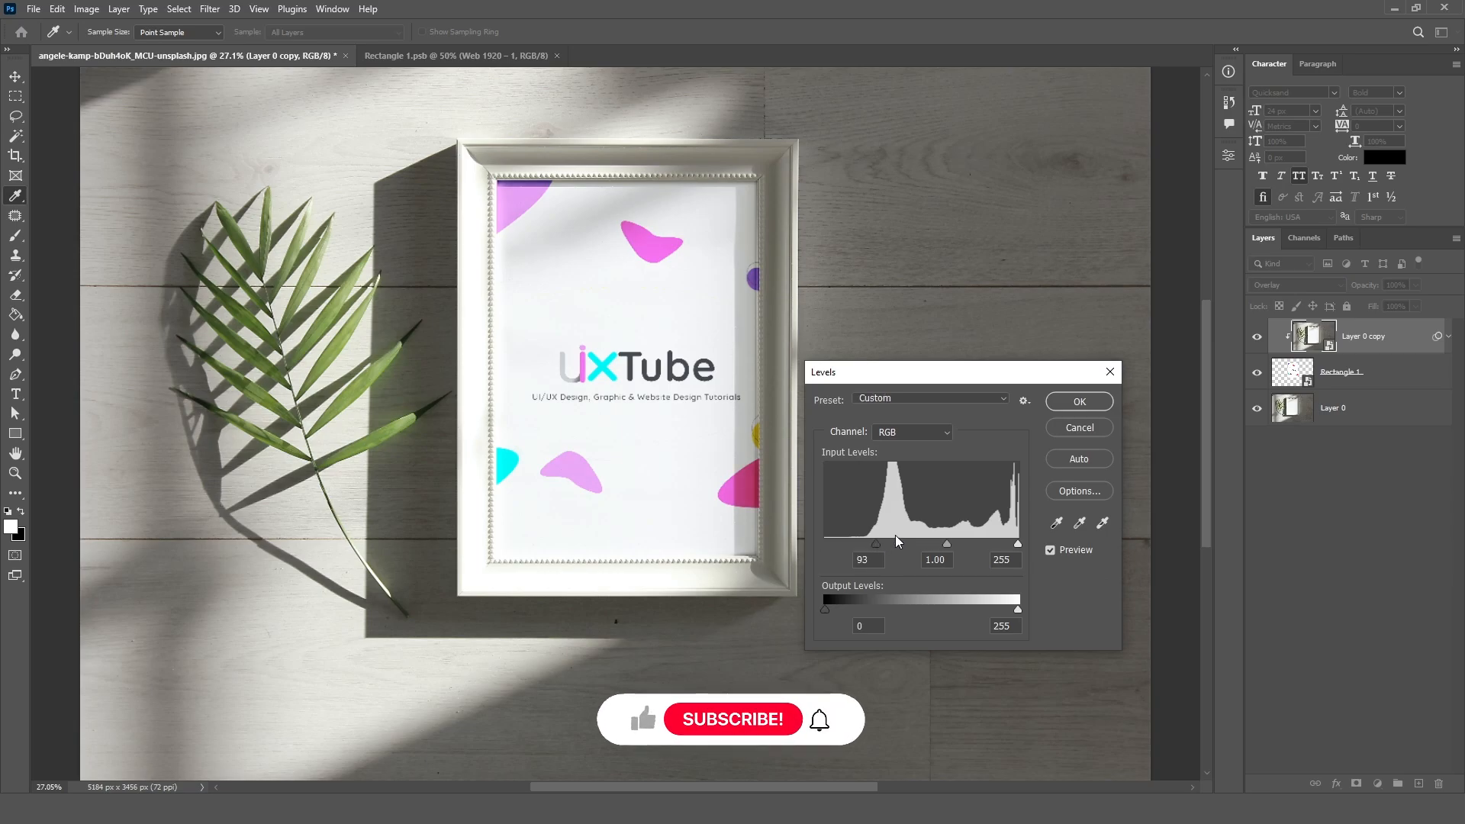
pyautogui.moveTo(876, 543); pyautogui.dragTo(914, 543)
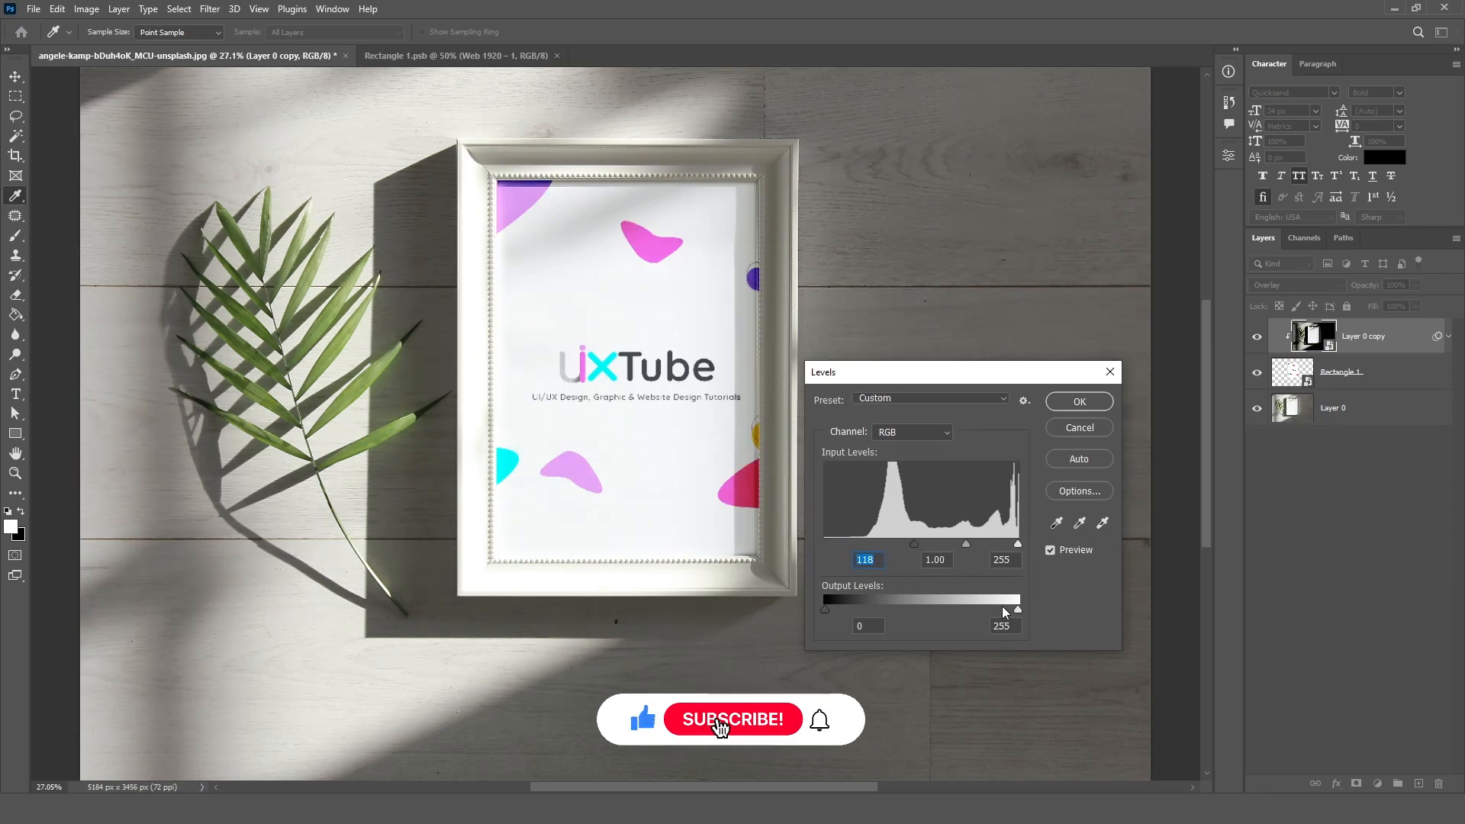
pyautogui.moveTo(1018, 609); pyautogui.dragTo(948, 609)
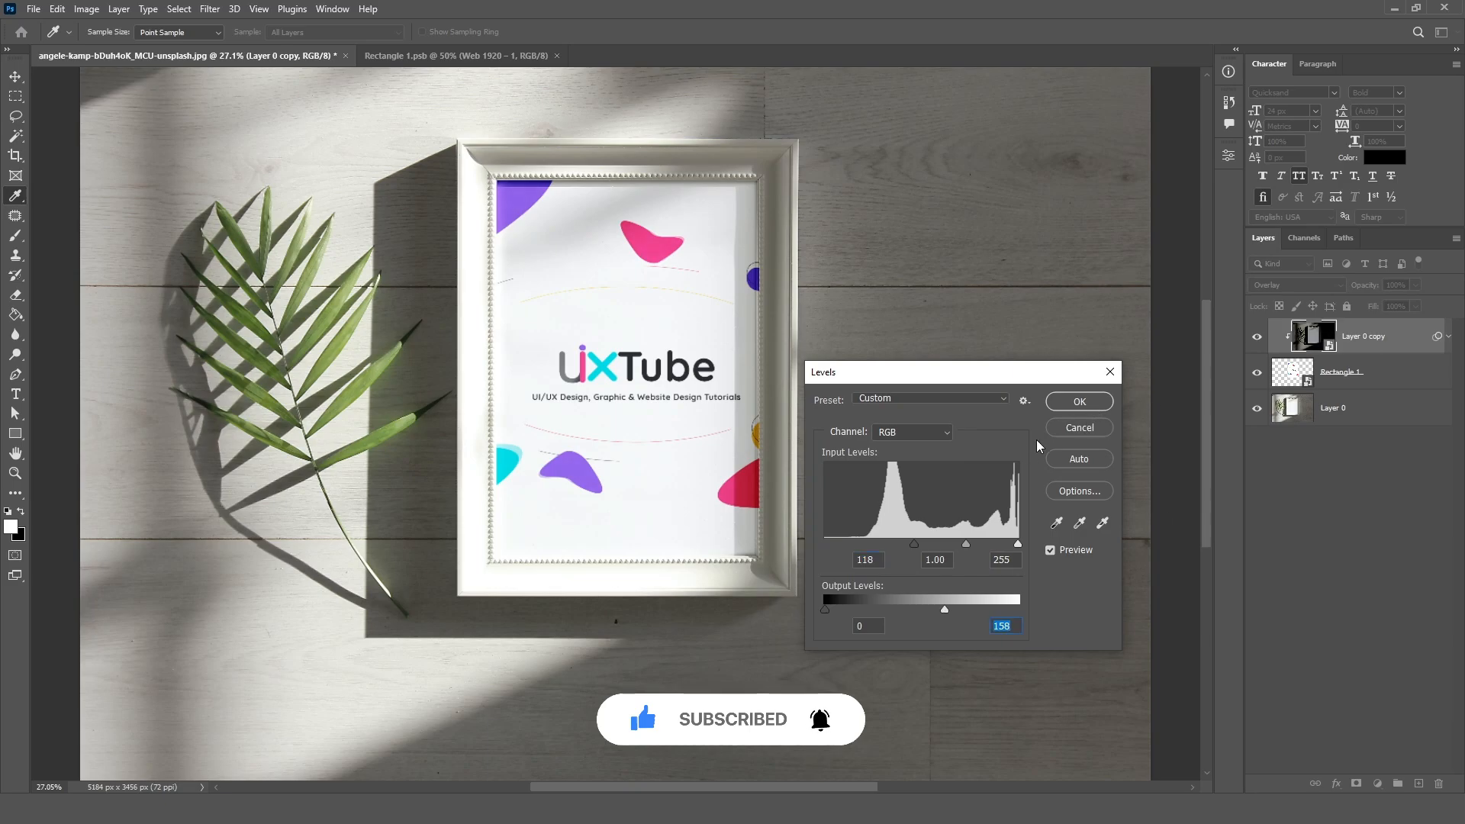
pyautogui.click(1079, 402)
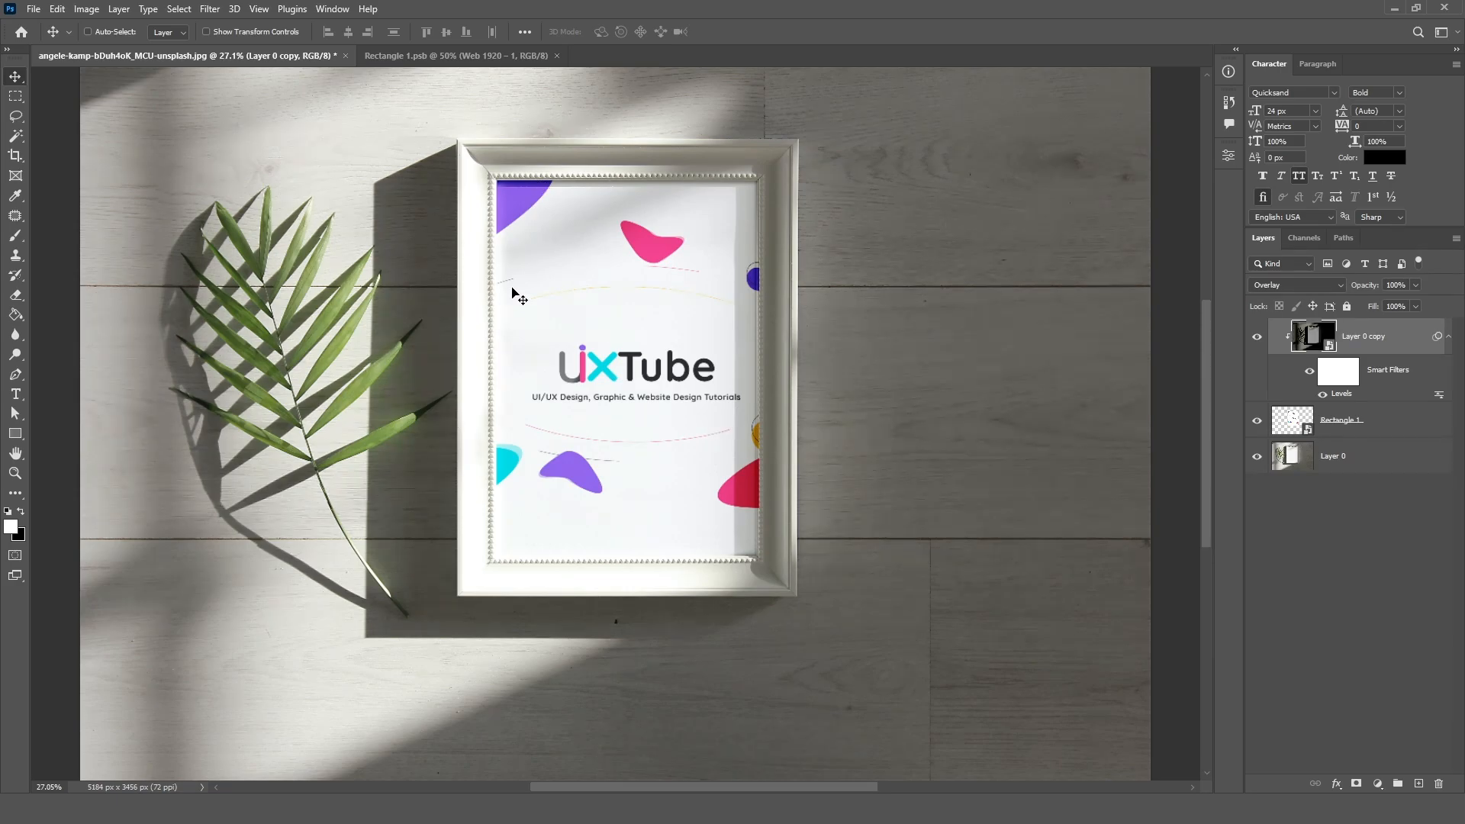
pyautogui.click(1258, 335)
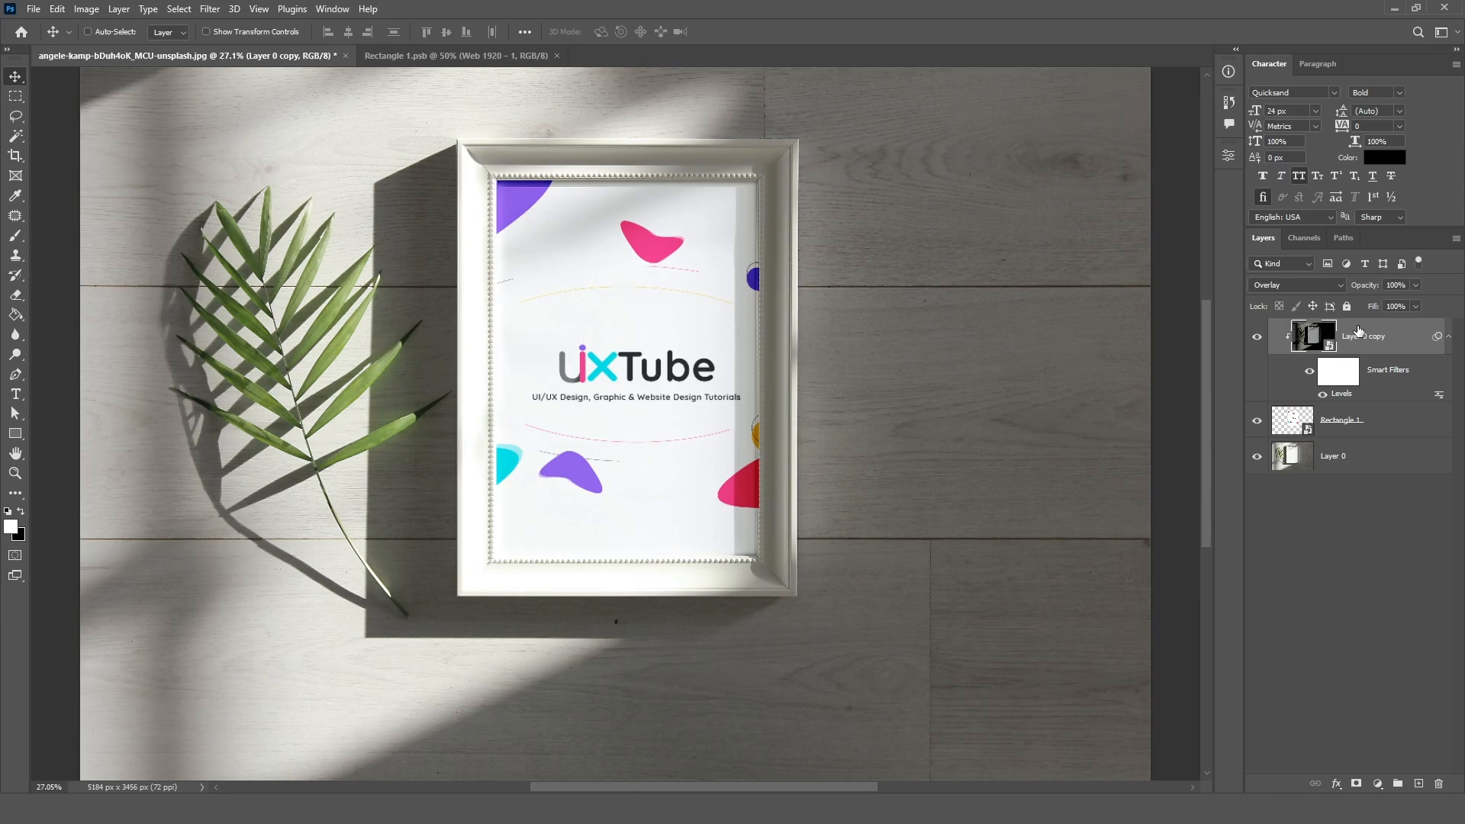
# - Apply a Gaussian blur of about 48 pixels to the lighting overlay
pyautogui.click(232, 8)
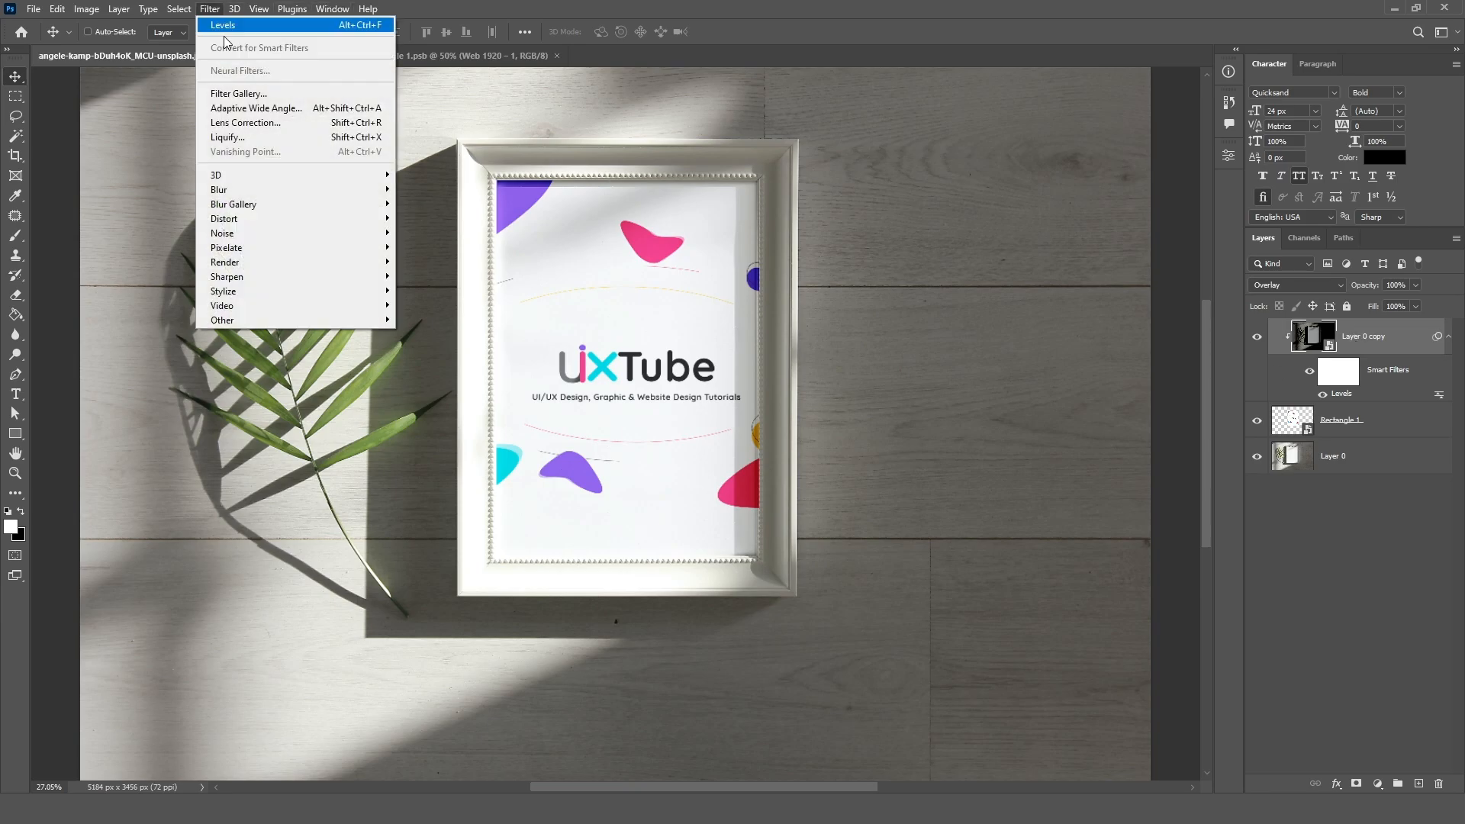
pyautogui.moveTo(220, 189)
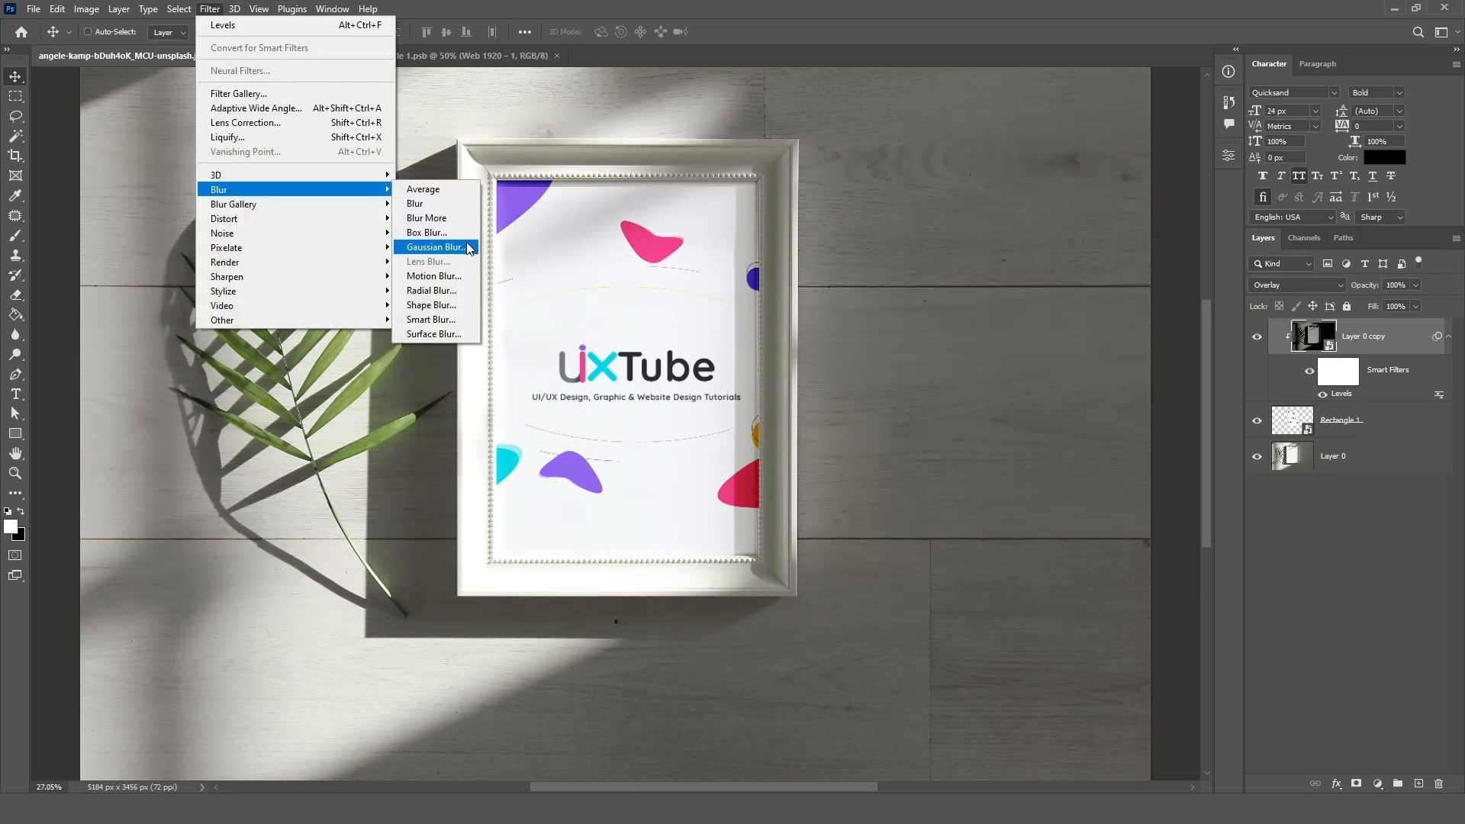
pyautogui.click(433, 248)
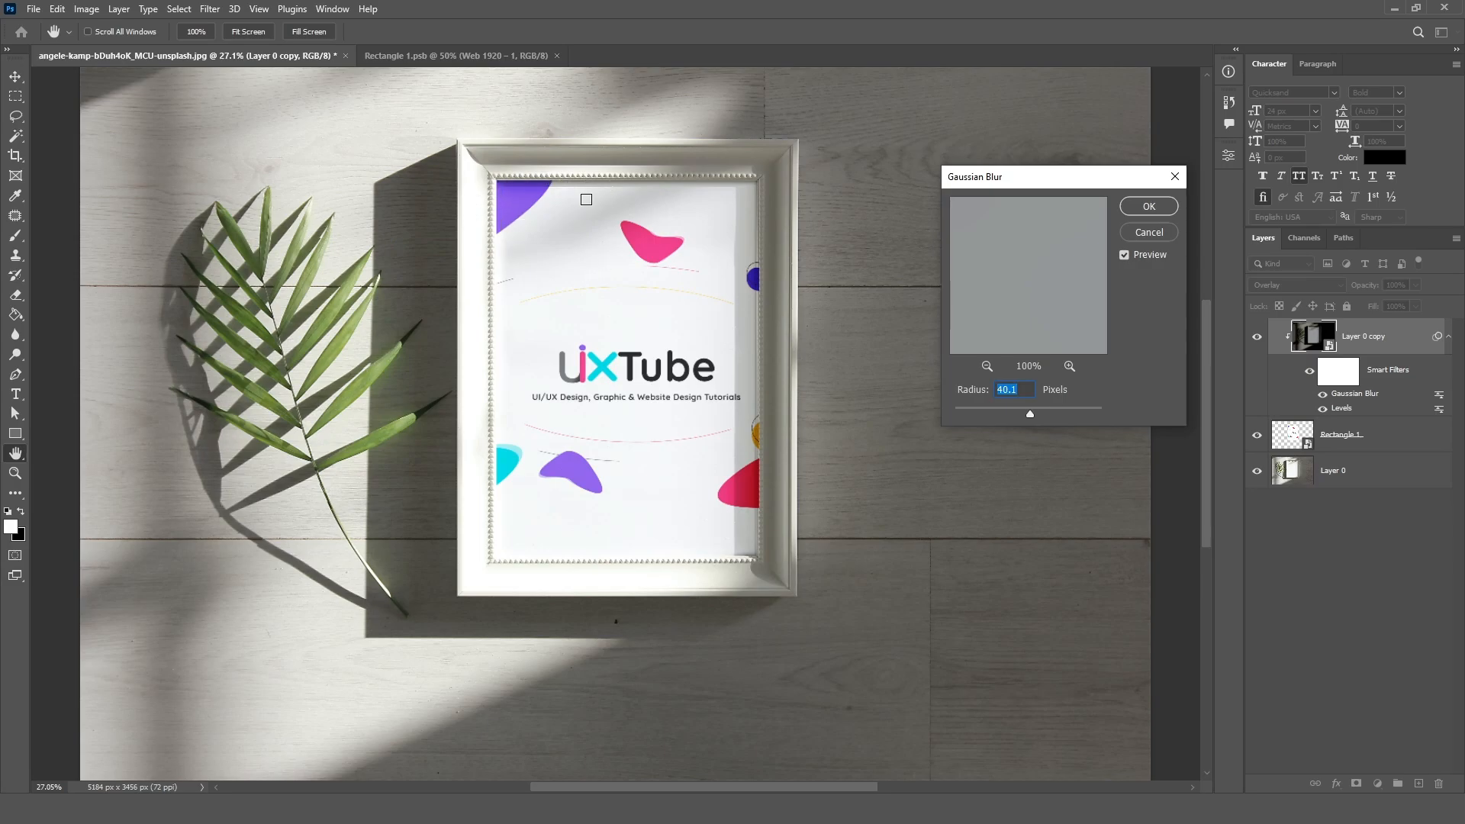
pyautogui.moveTo(1029, 413); pyautogui.dragTo(1035, 414)
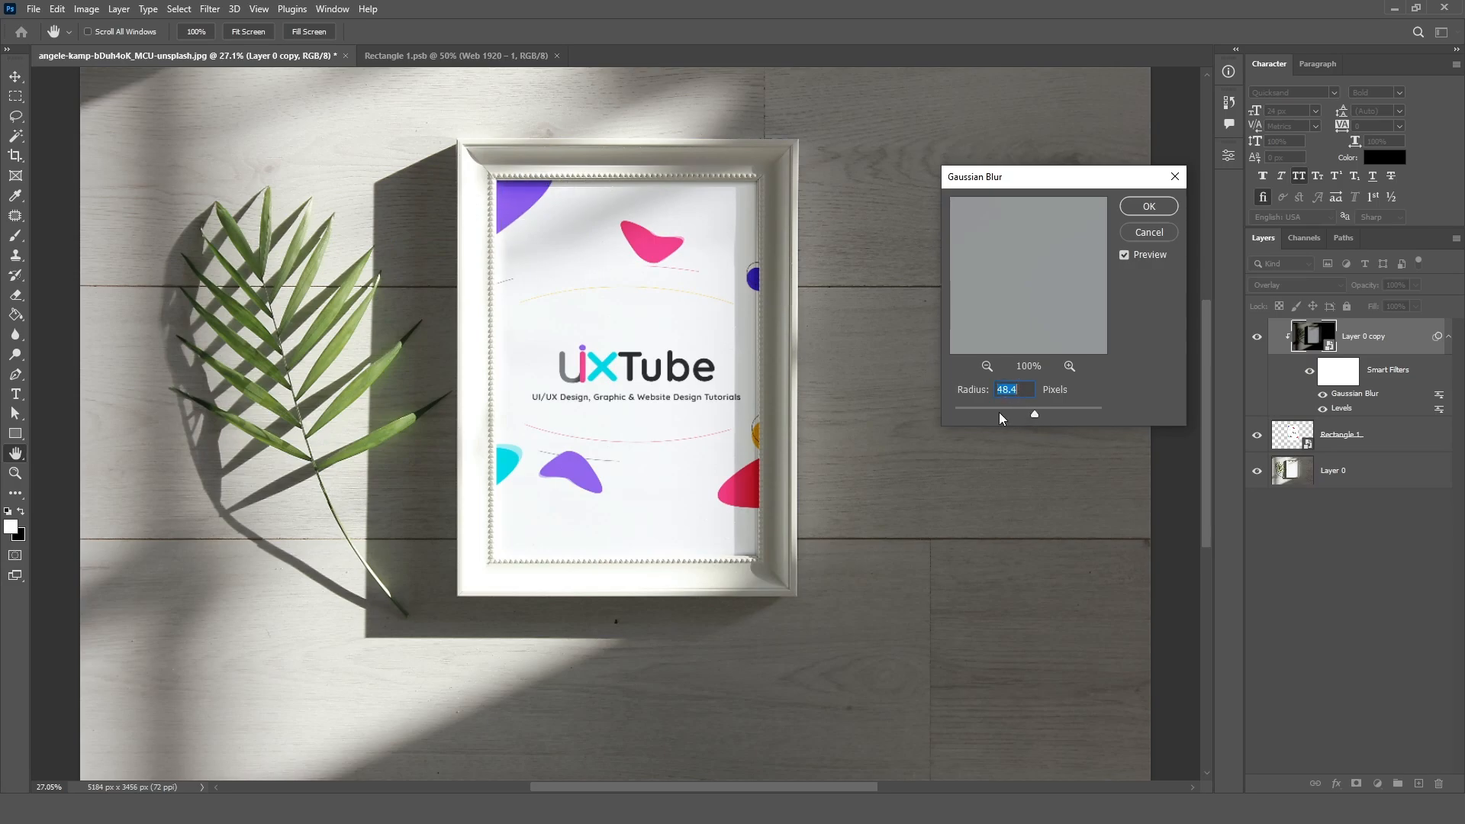